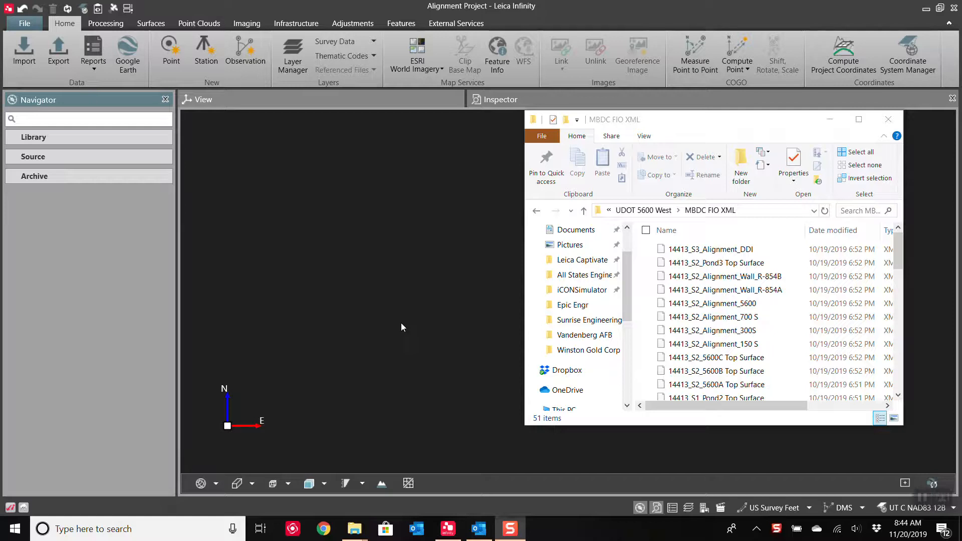
pyautogui.moveTo(417, 327)
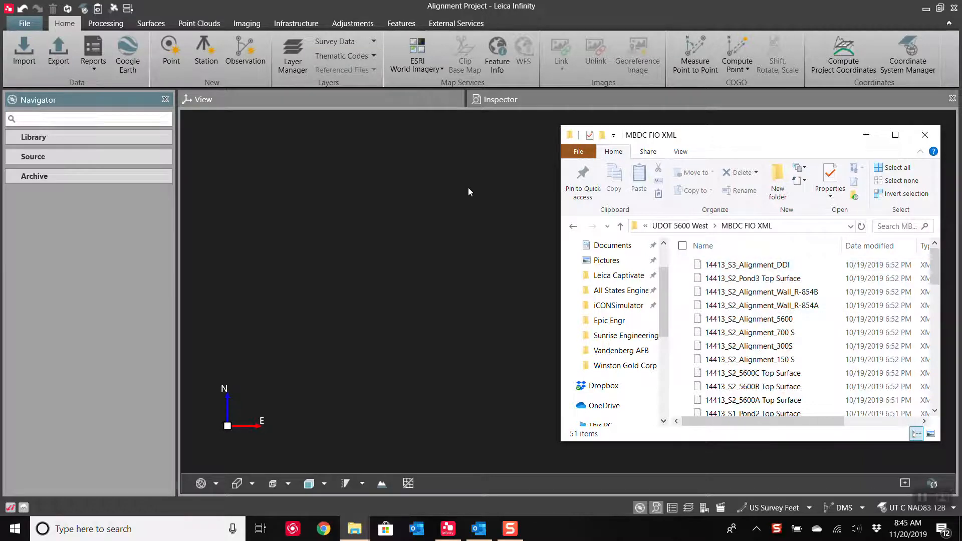
pyautogui.moveTo(760, 292)
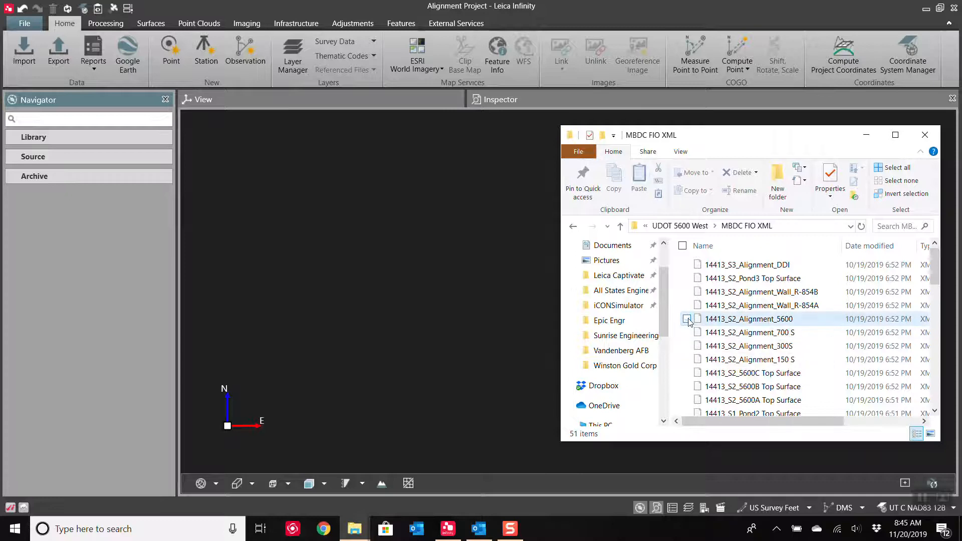
# Step: Bring in the 5600 alignment file and dismiss the Data Source Report
pyautogui.click(686, 319)
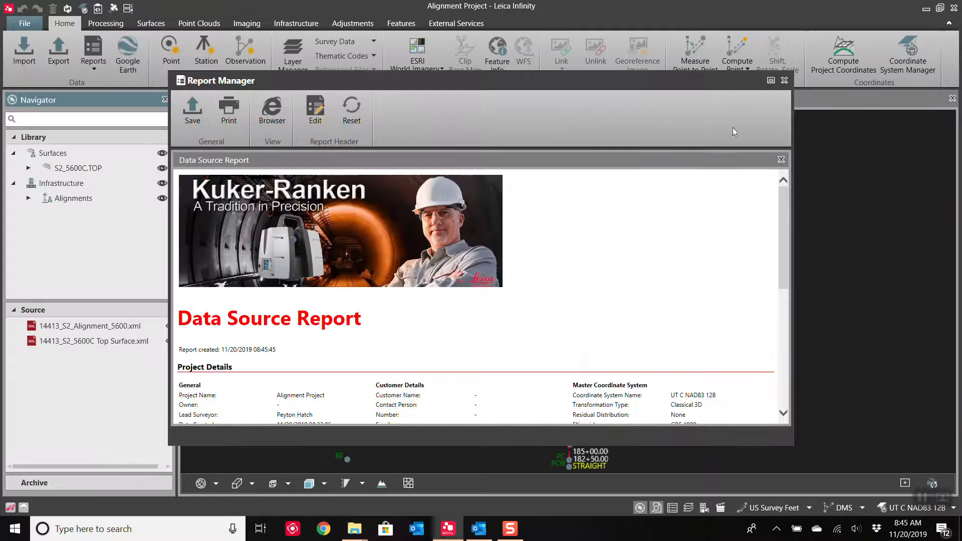
pyautogui.click(784, 81)
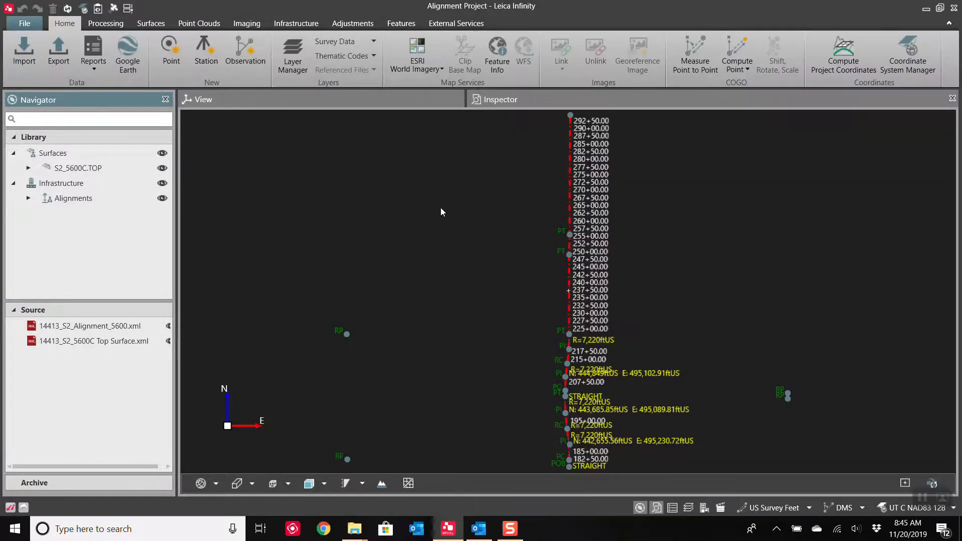
pyautogui.click(76, 168)
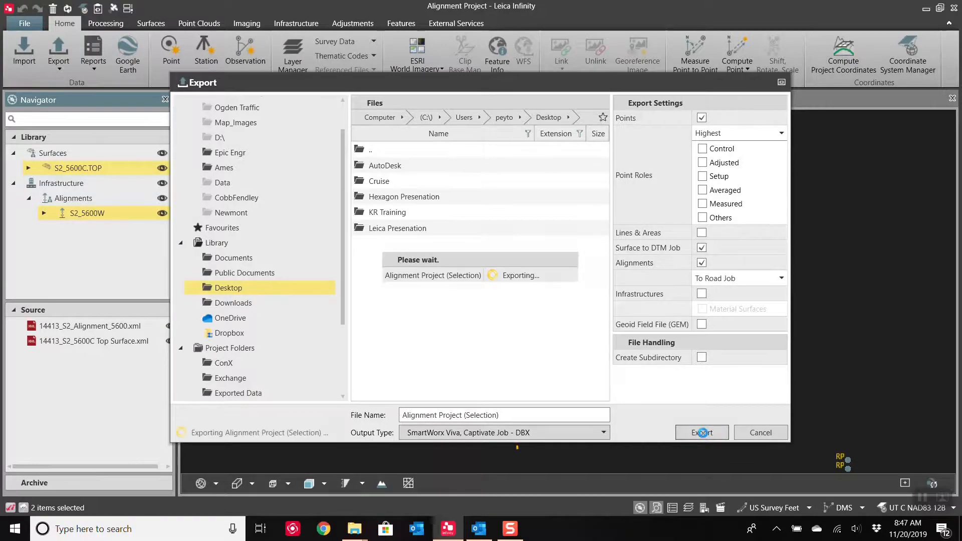
# Step: Export the surface and alignment as a Captivate Job DBX to the desktop
pyautogui.click(701, 433)
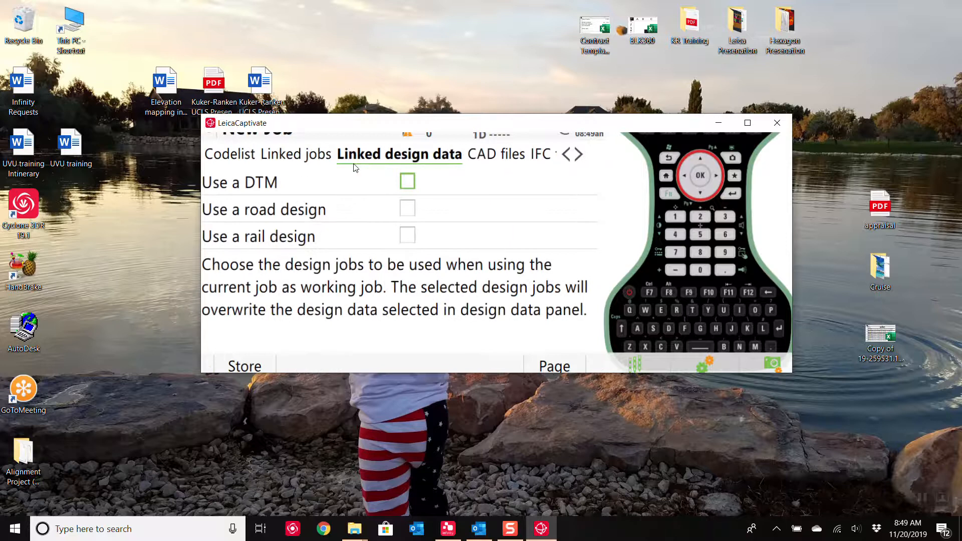
# Step: Go into the job's linked design data settings to reach the DTM list
pyautogui.click(407, 181)
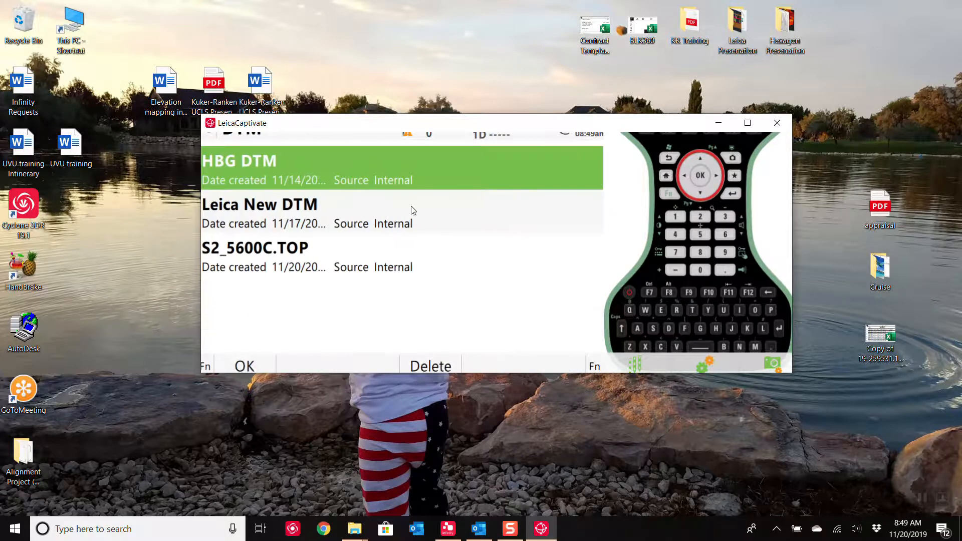
pyautogui.click(255, 255)
pyautogui.write('Alignmnet')
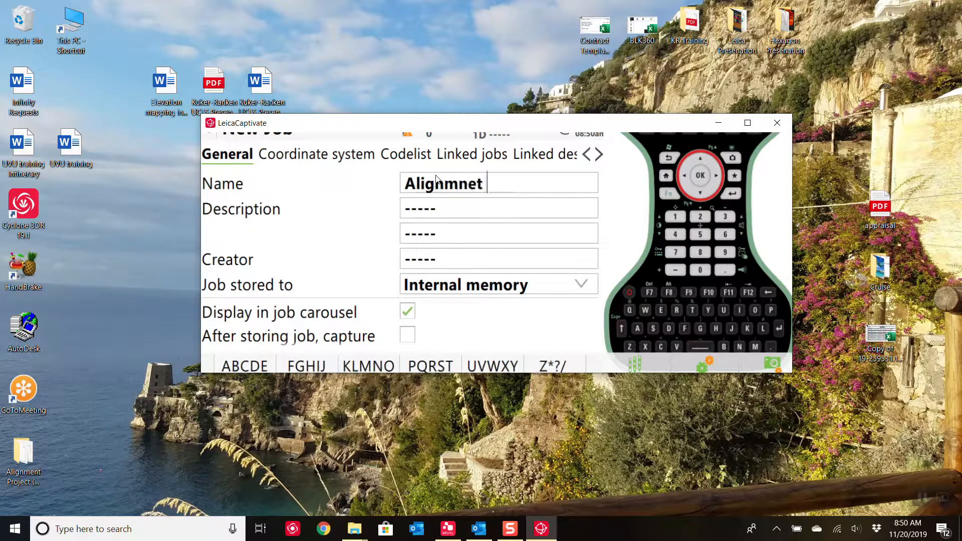
# Step: Correct the new job's name entry to 'Alignmnet' in internal memory
pyautogui.press('Backspace')
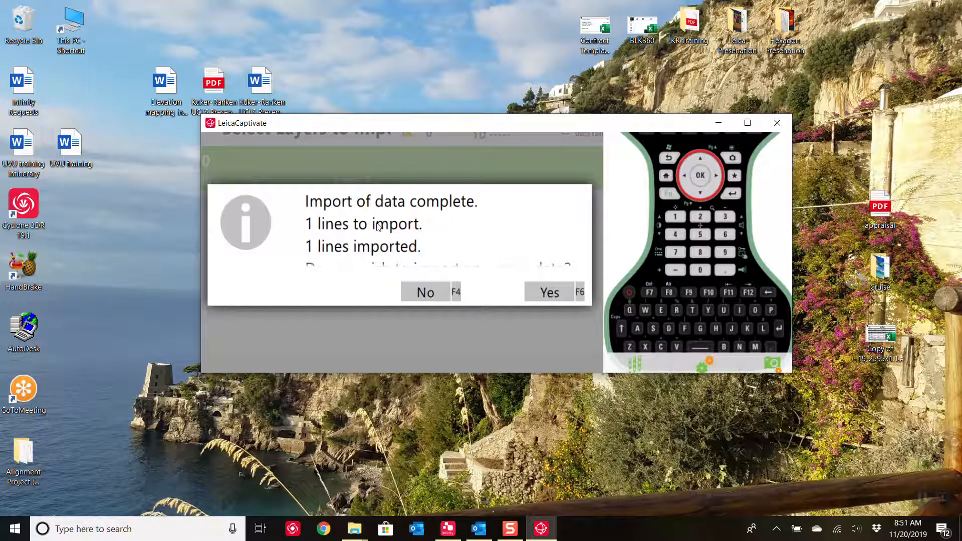
# Step: Answer No to importing more data after the one line is imported
pyautogui.click(549, 293)
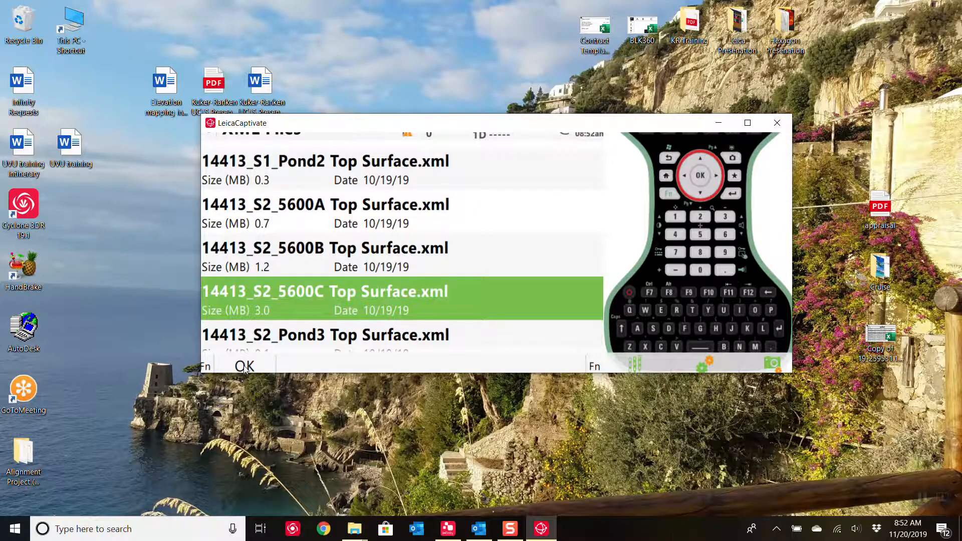
# Step: Confirm 14413_S2_5600C Top Surface.xml as the surface file to import
pyautogui.click(245, 367)
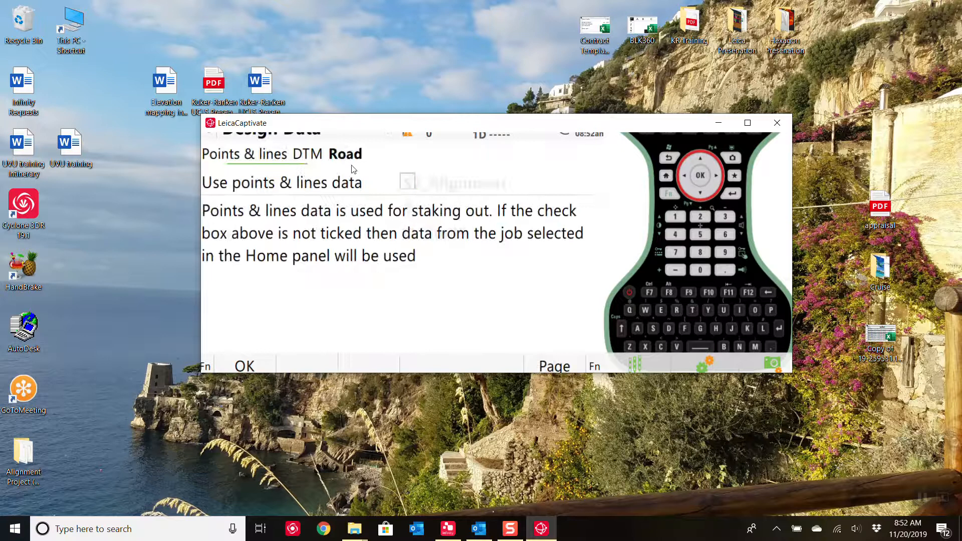
# Step: Show the DTM design data with layer S2_5600C.TOP and start Define to change it
pyautogui.click(309, 154)
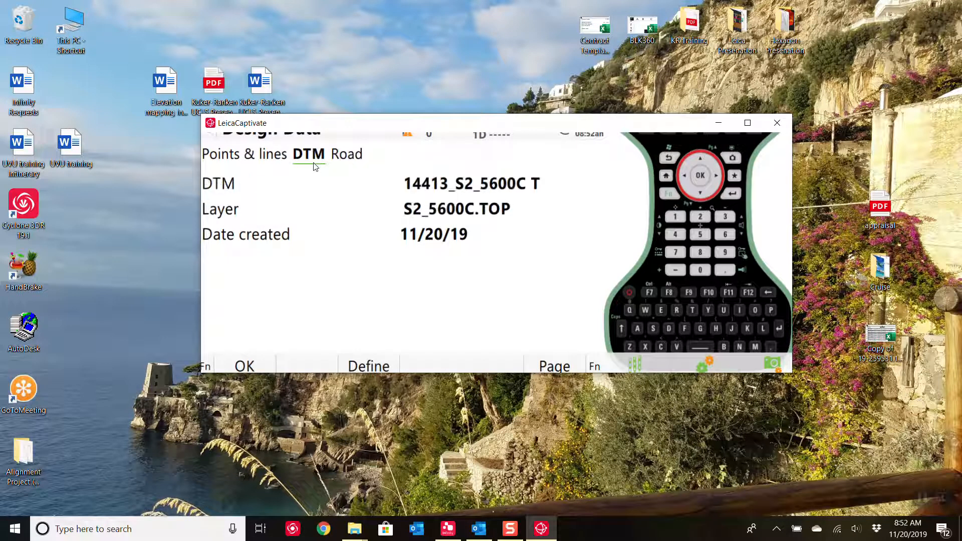
pyautogui.click(368, 366)
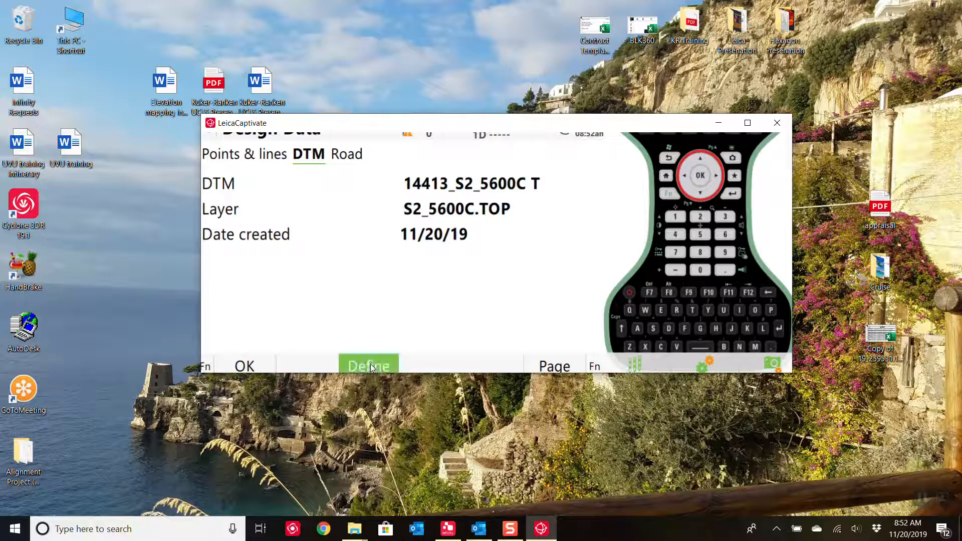